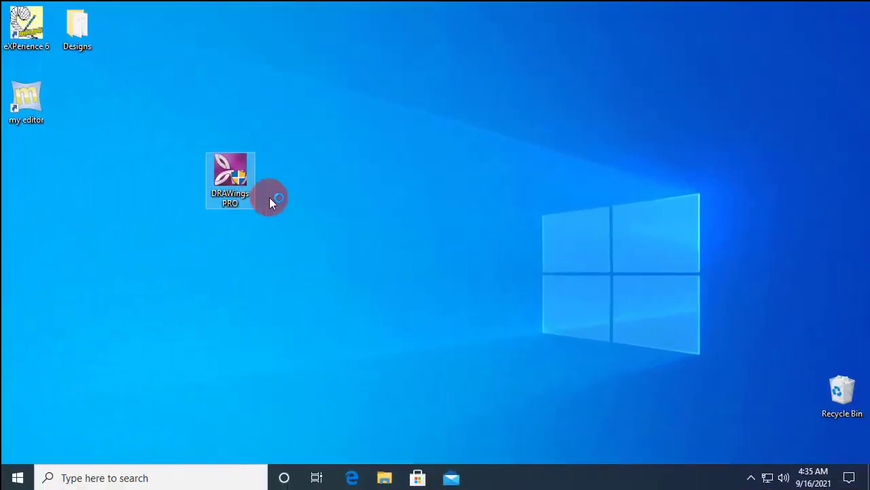
Step: Launch the DRAWings PRO installer, pass two pages, and pick the file association option
double_click(230, 179)
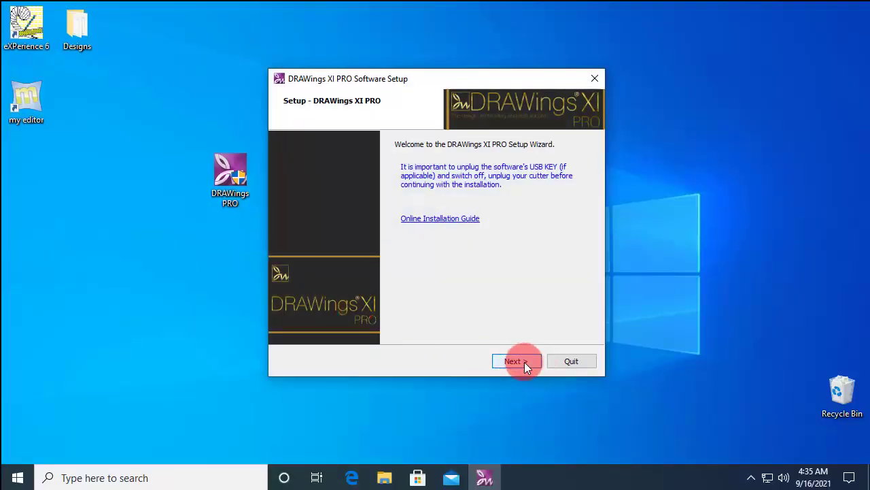
click(516, 361)
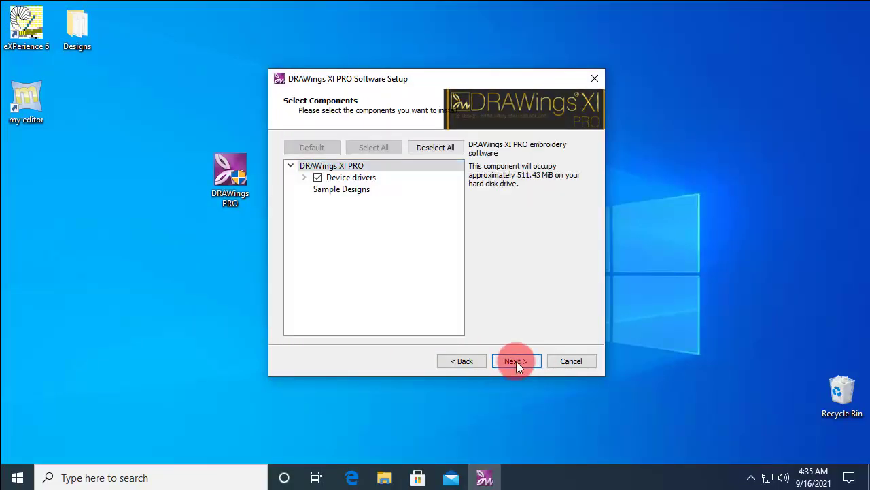
click(516, 360)
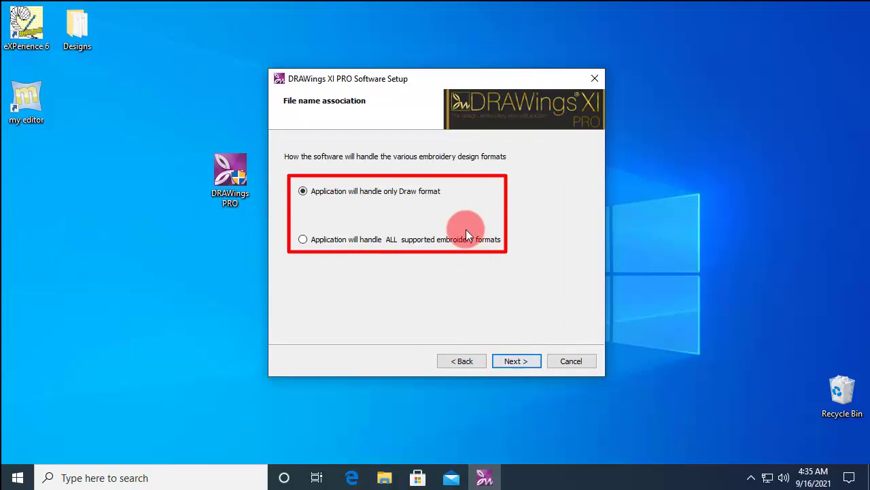
click(302, 239)
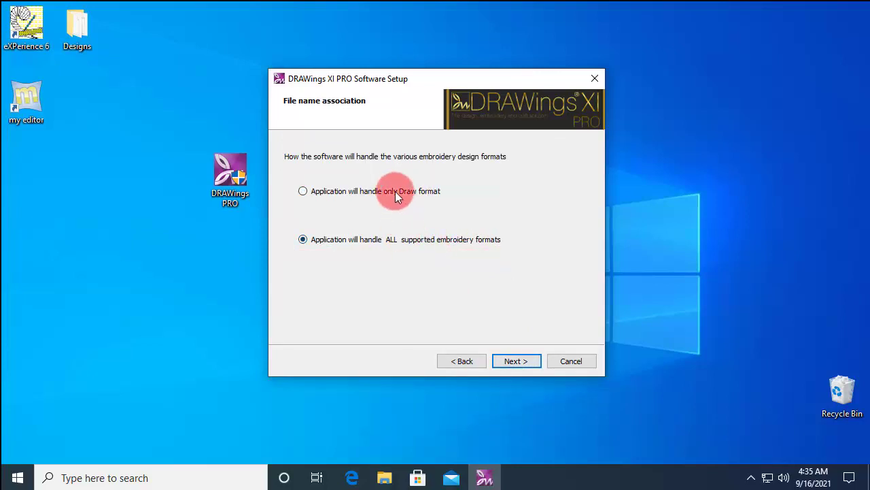
click(303, 191)
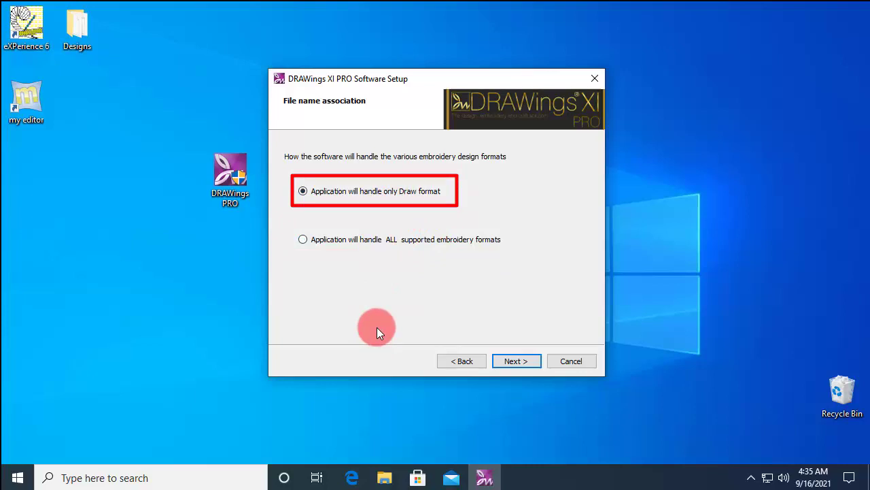
mouse_move(406, 194)
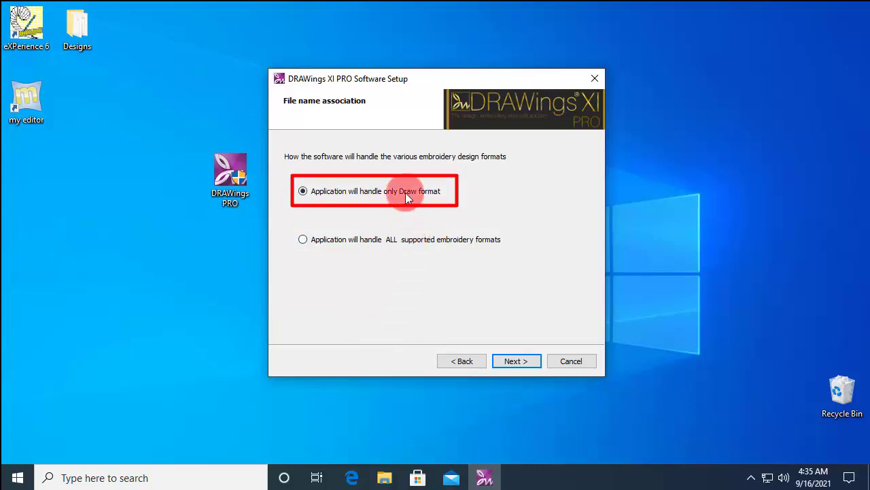
mouse_move(400, 245)
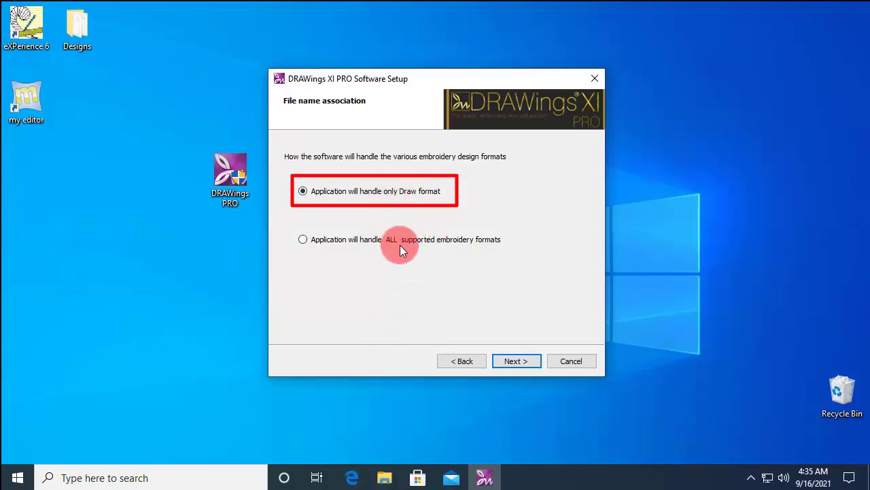
click(303, 239)
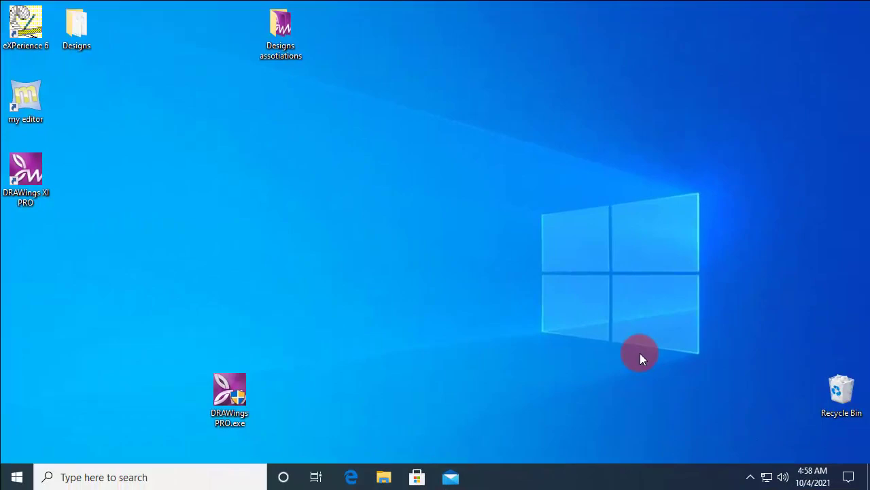
mouse_move(468, 206)
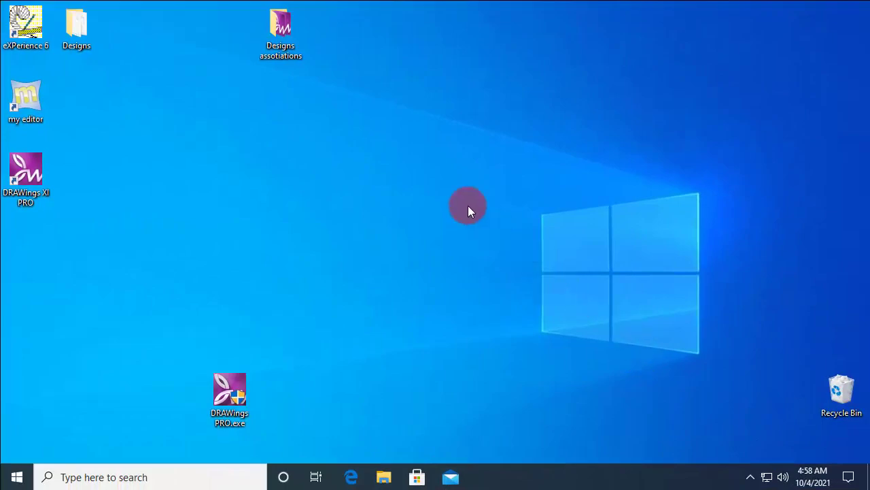
Step: Open the Designs assotiations folder and select Design (3).jef
double_click(281, 20)
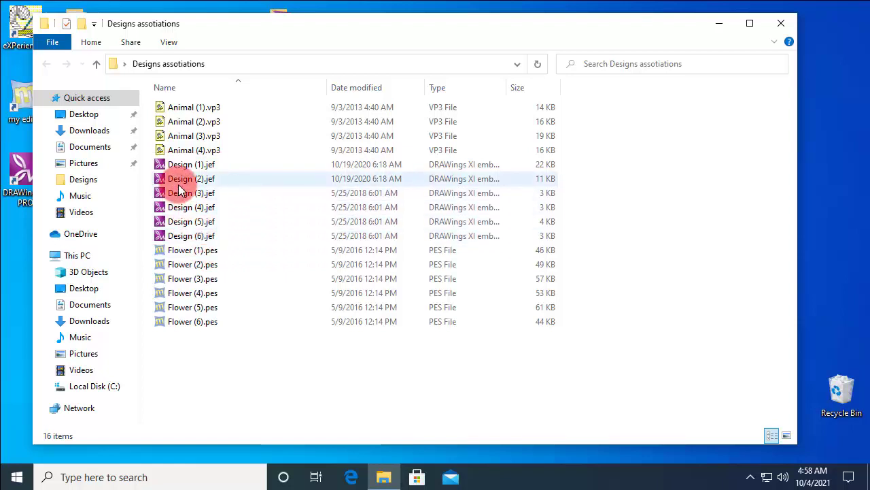
click(191, 192)
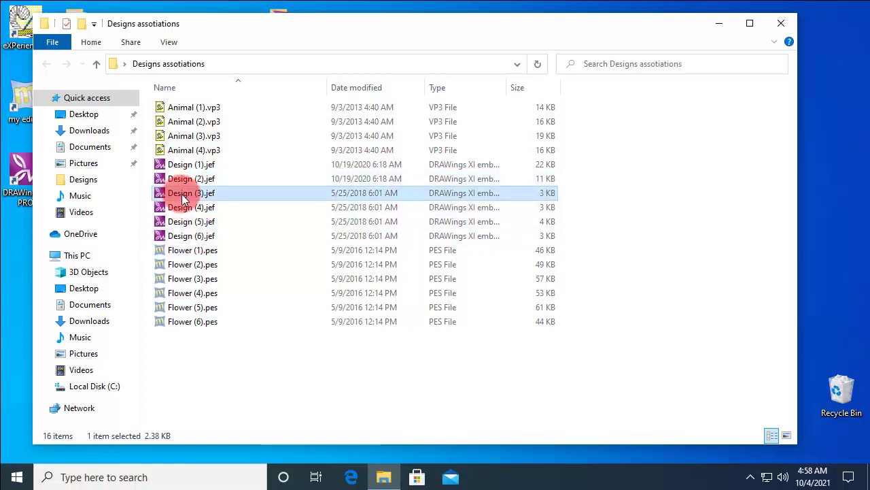
Step: Use Open with > Choose another app on Design (3).jef
right_click(192, 192)
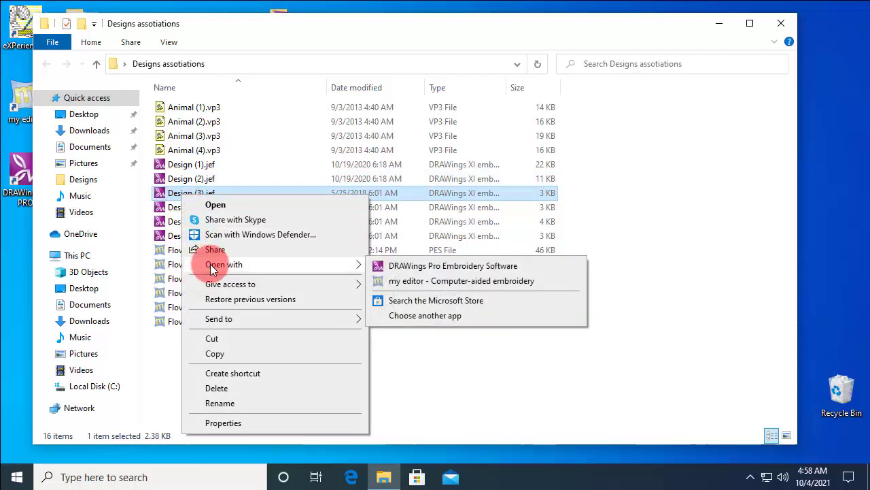
mouse_move(445, 285)
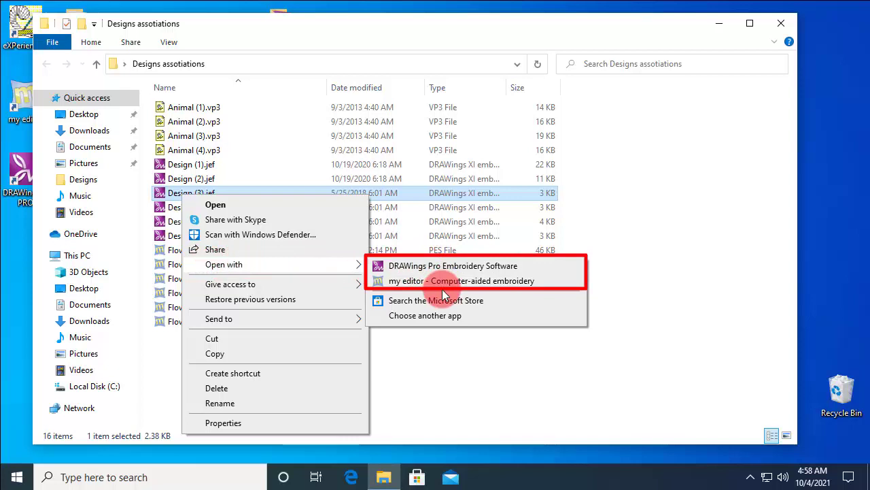
mouse_move(452, 266)
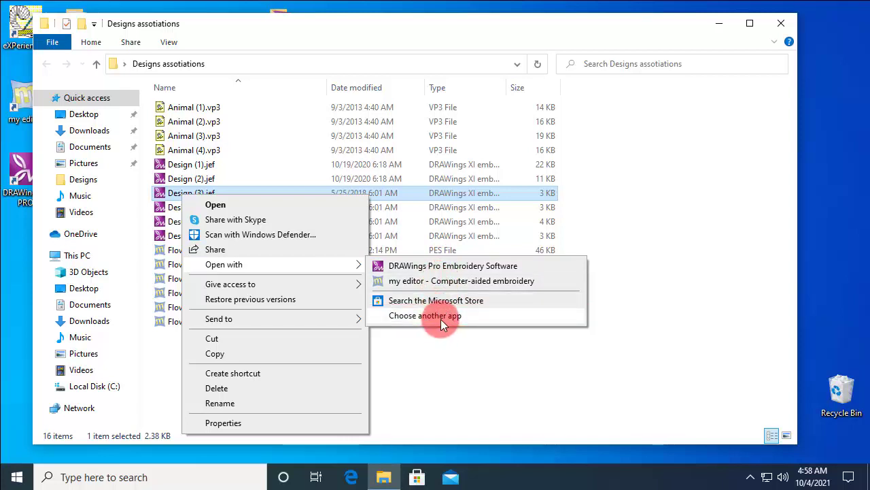
click(425, 315)
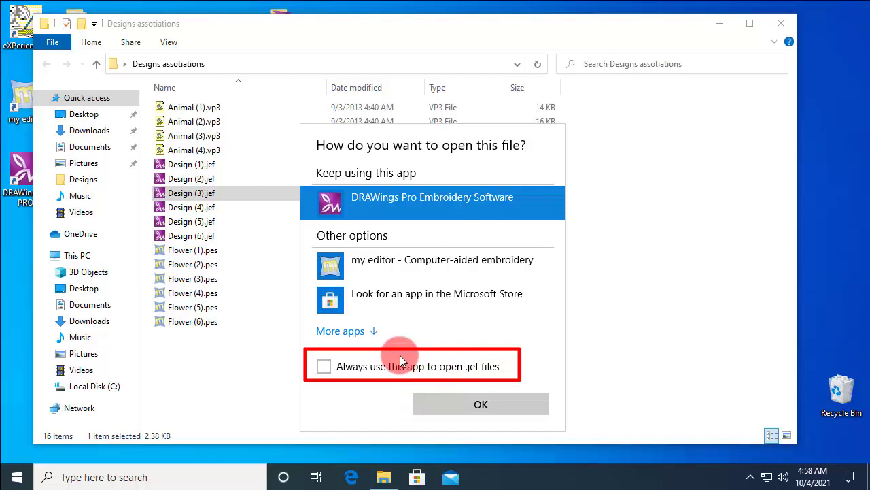
Step: Tick 'Always use this app to open .jef files' and choose 'Look for another app on this PC'
click(324, 366)
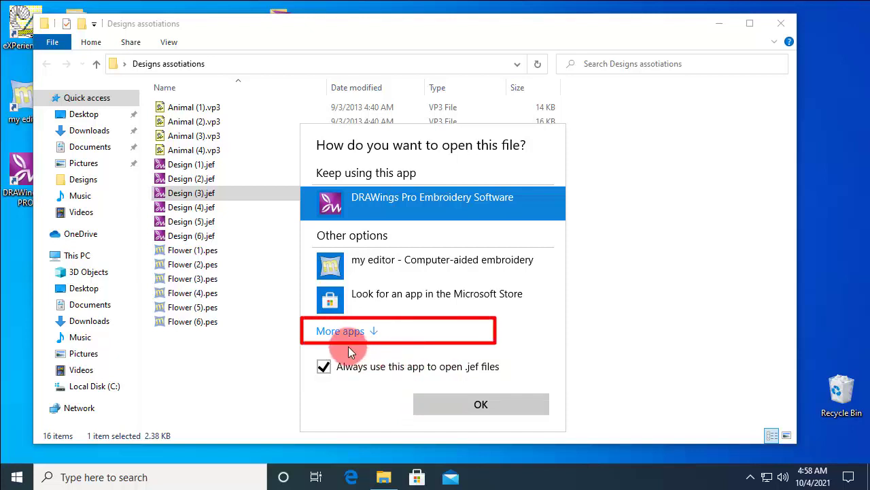
mouse_move(347, 338)
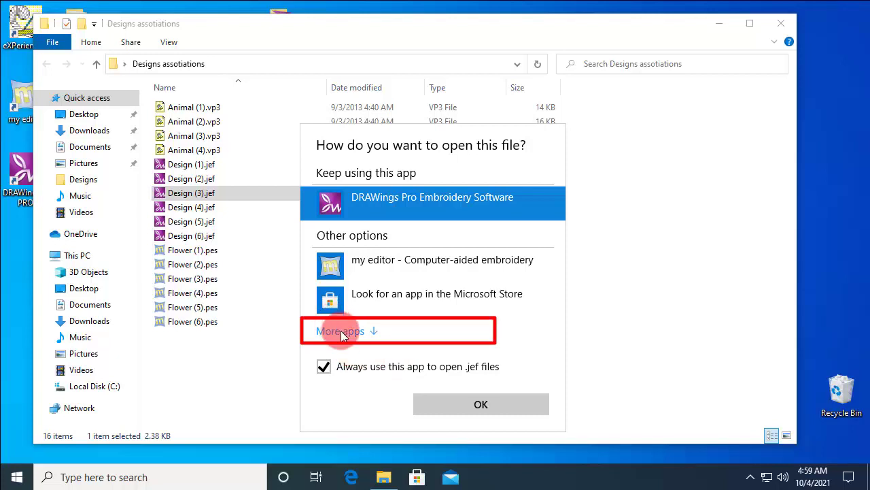
click(340, 331)
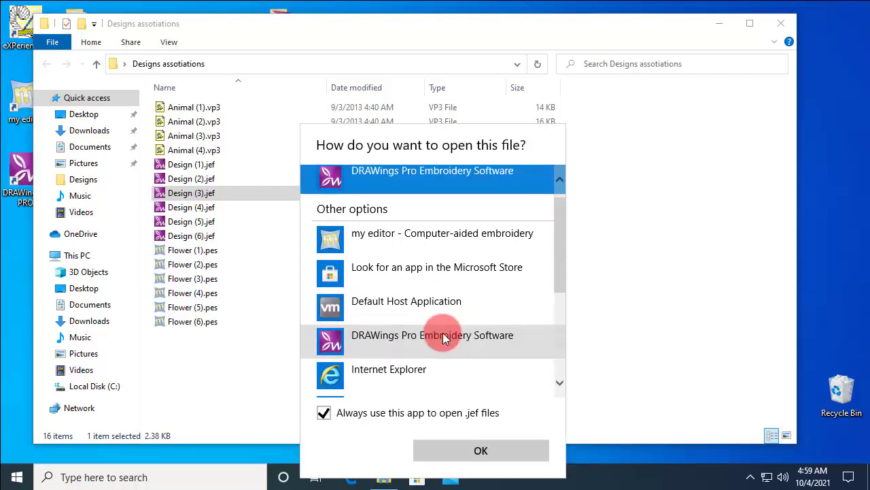
scroll(down, 3)
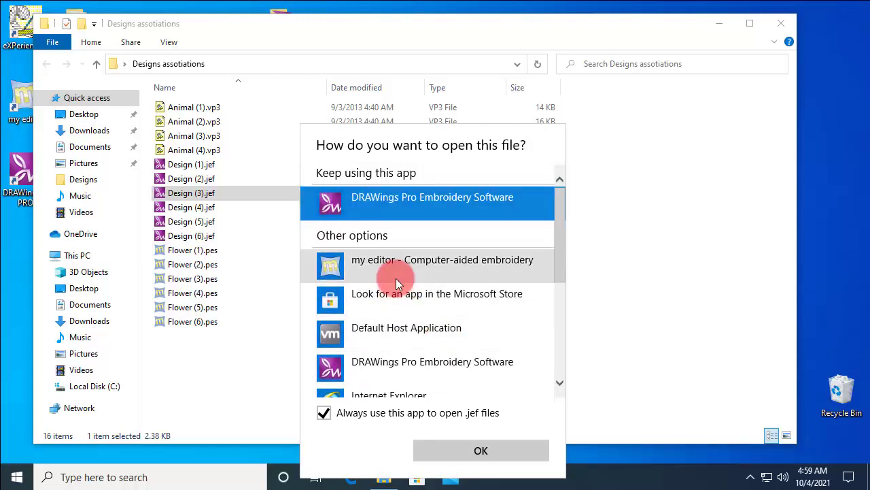
scroll(down, 3)
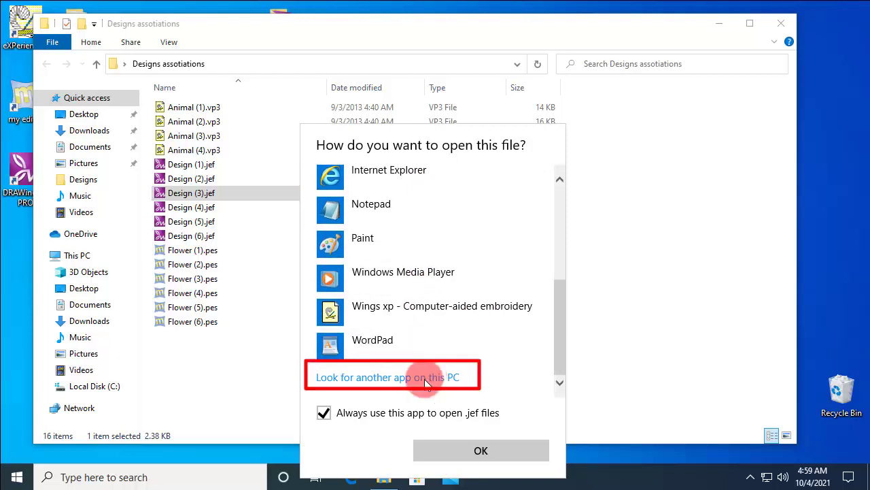
click(393, 376)
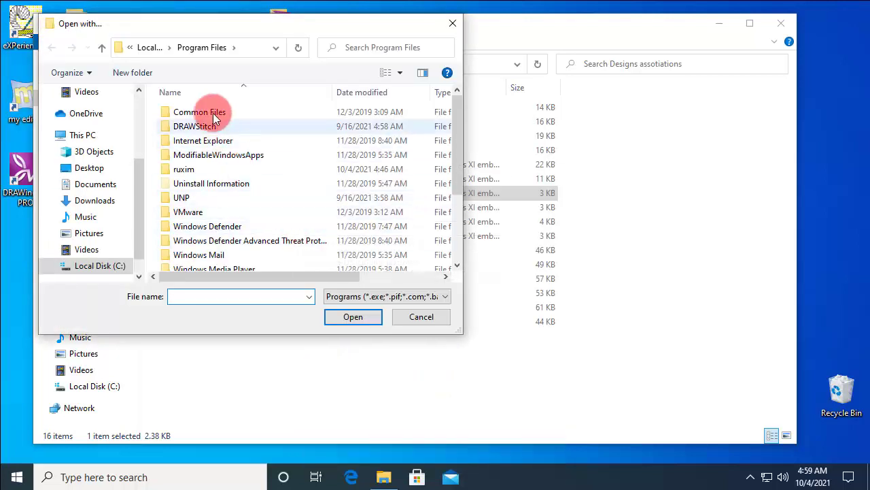
Step: Browse to Program Files (x86) > myeditor > System and pick MyEditor.exe
click(207, 226)
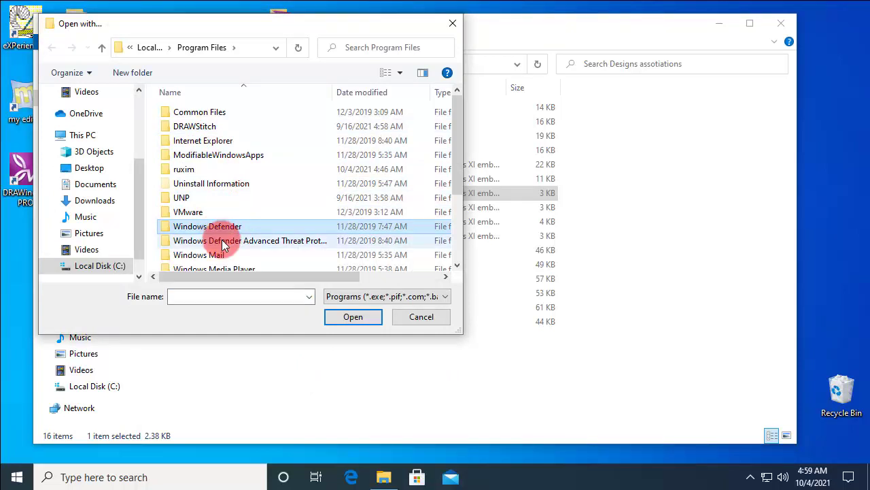
scroll(down, 3)
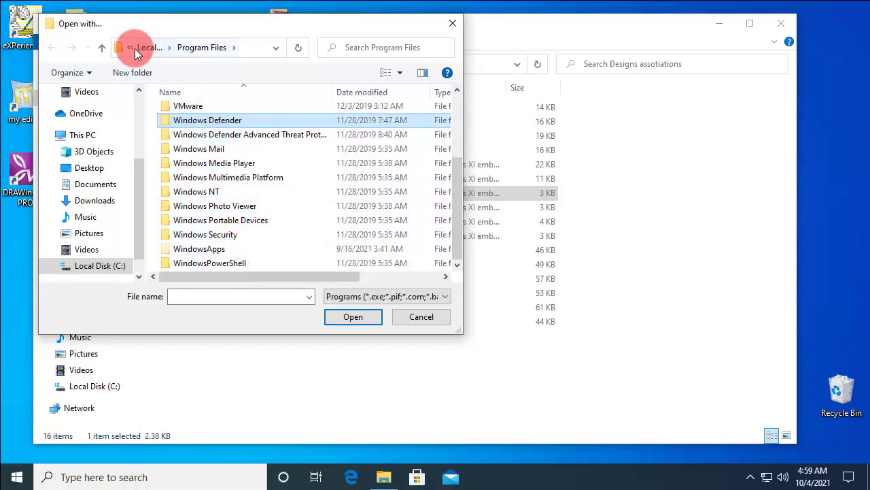
click(144, 47)
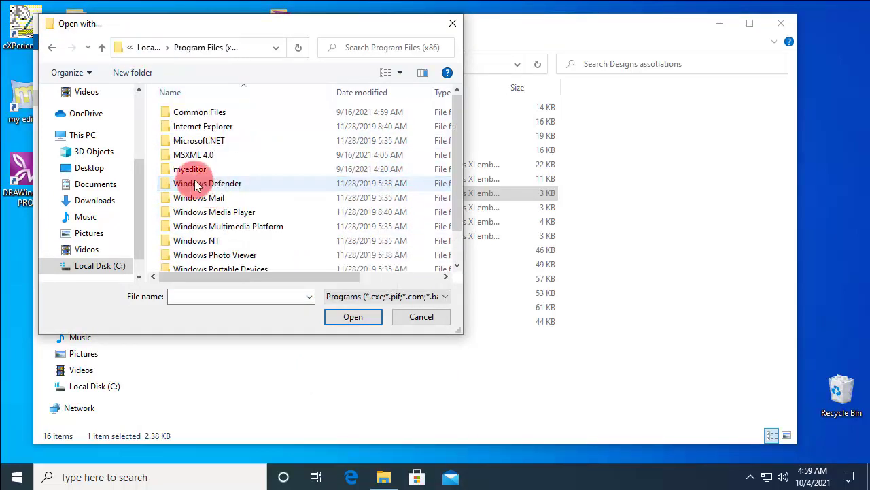
double_click(191, 169)
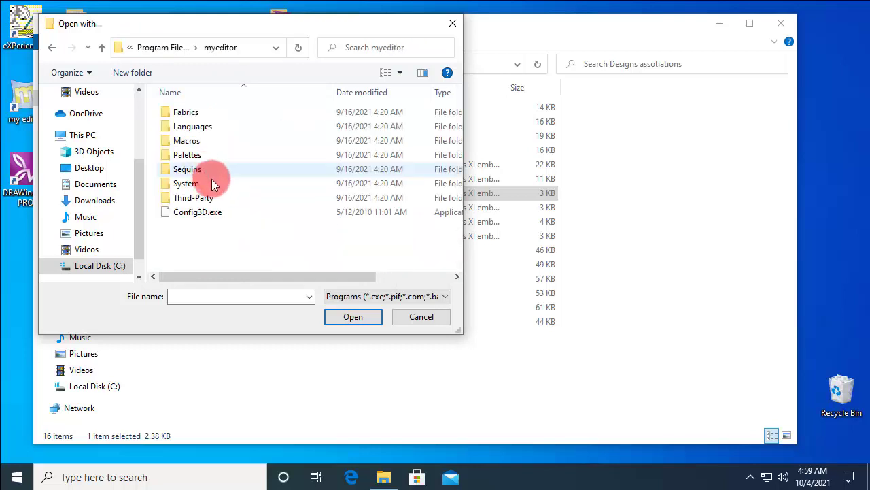
double_click(187, 183)
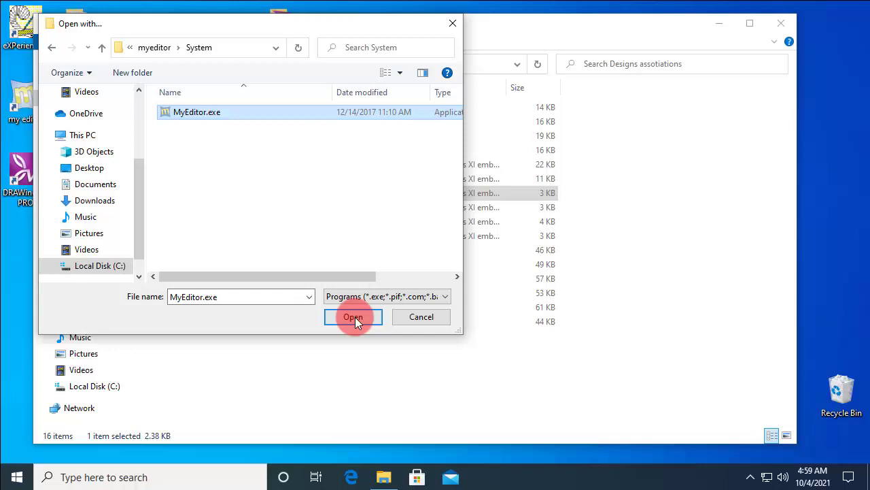
click(353, 317)
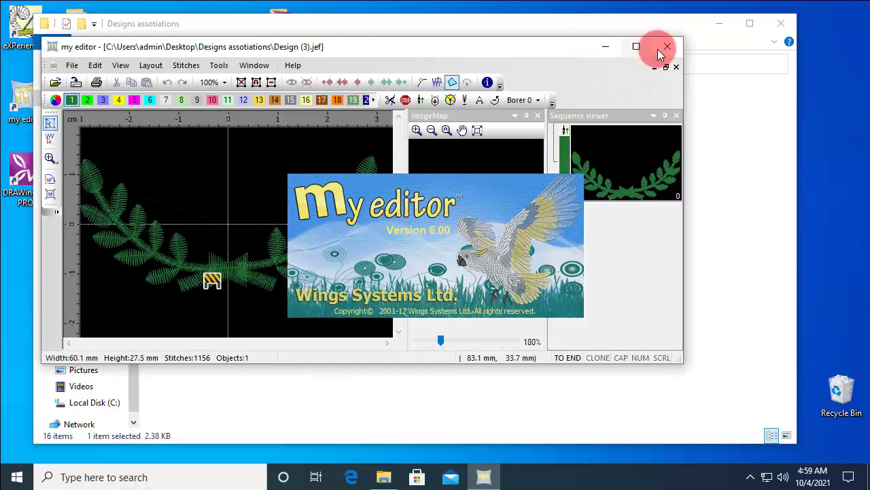
Step: Close My Editor after confirming Design (3).jef loaded
click(667, 46)
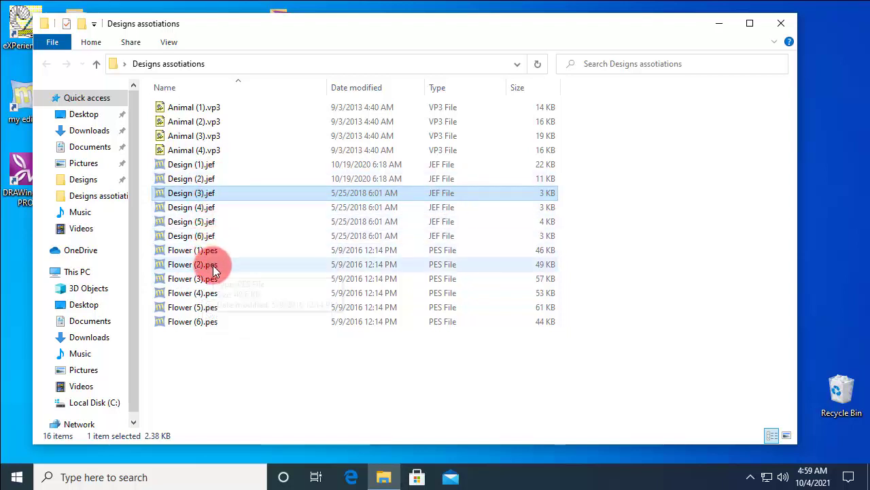
Step: Select Design (4).jef, then open Design (6).jef so it launches My Editor
click(191, 207)
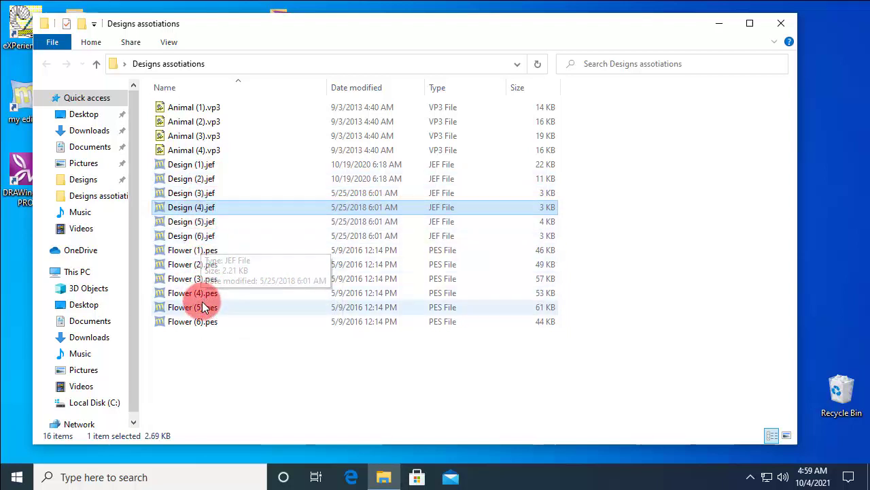
double_click(191, 235)
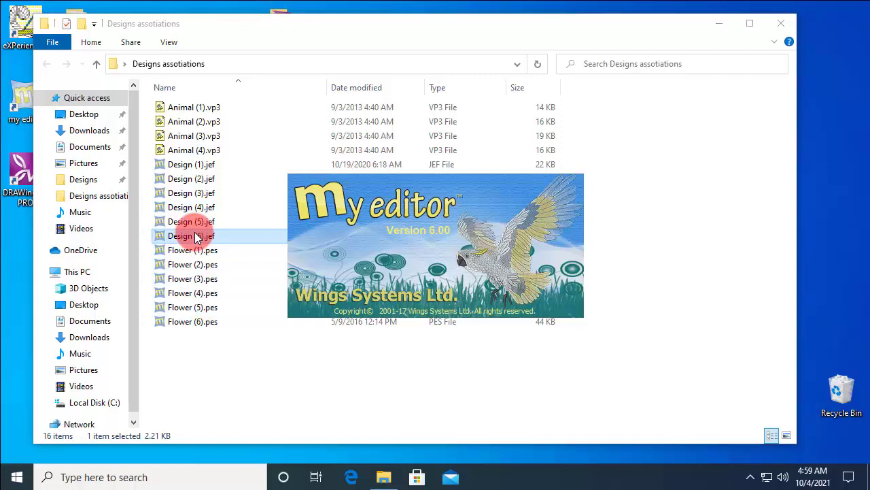